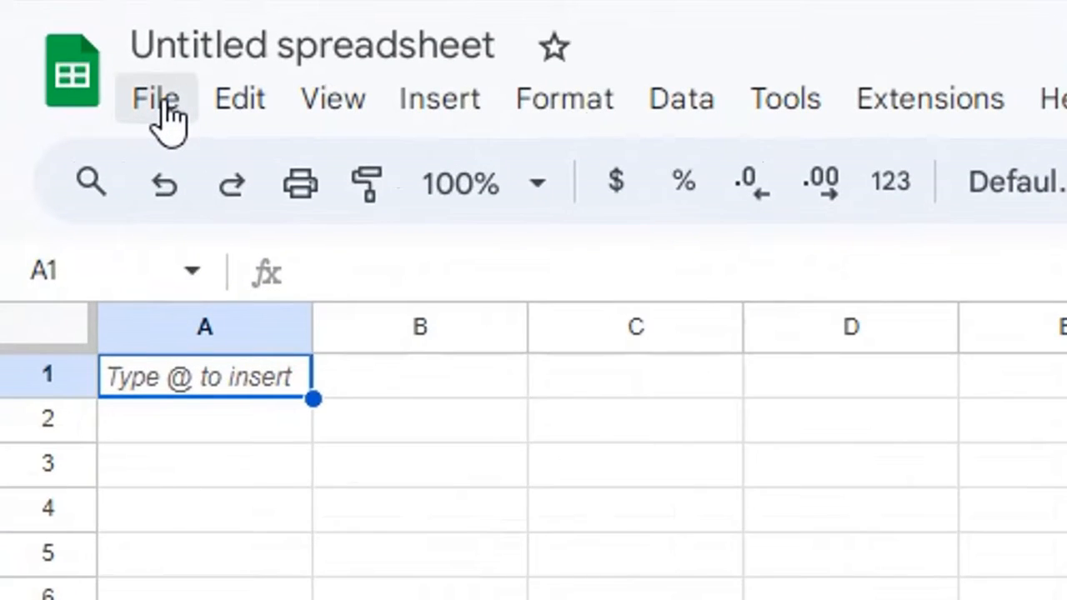
Start a file import from the computer's Upload option into the untitled spreadsheet
click(155, 98)
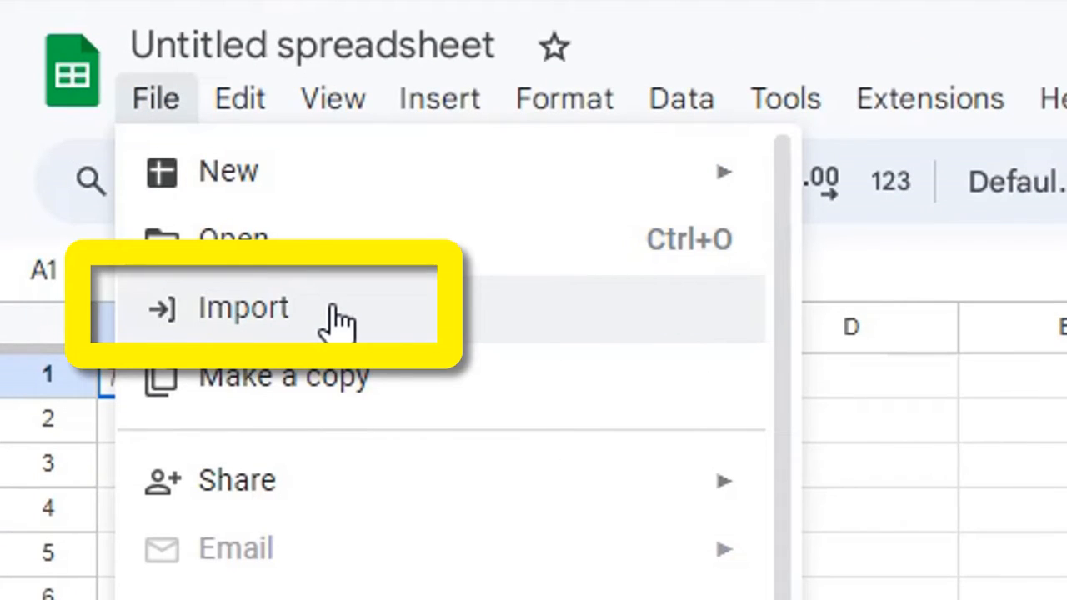
click(242, 307)
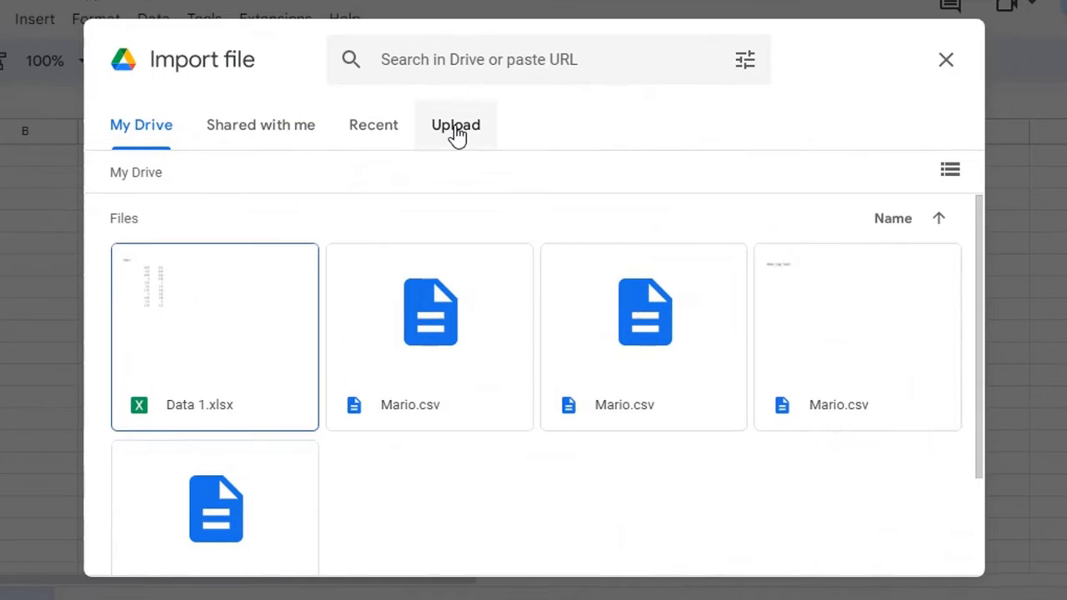
click(456, 125)
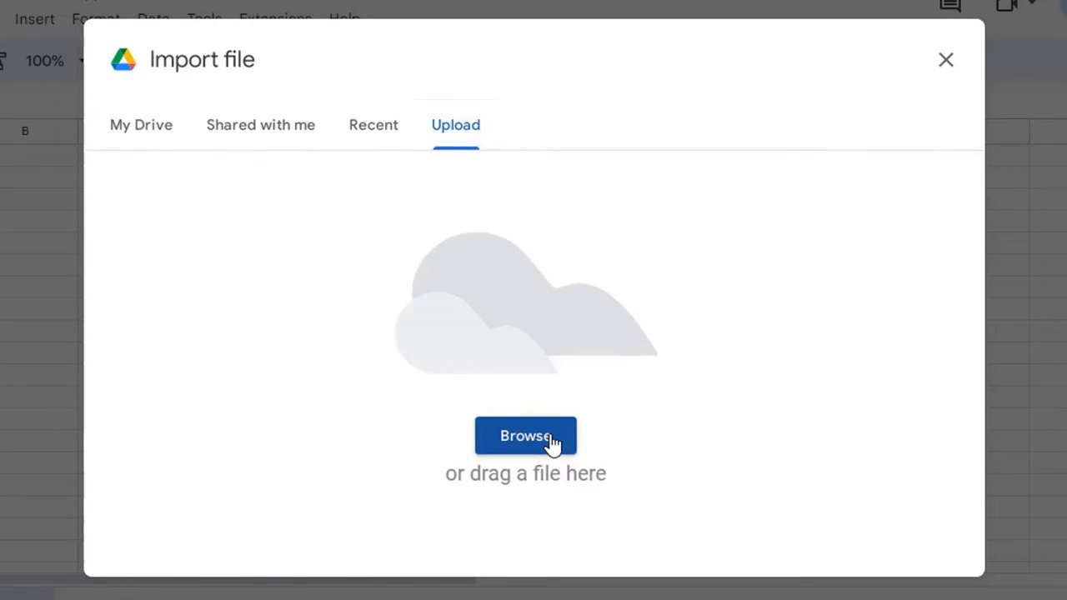
click(525, 435)
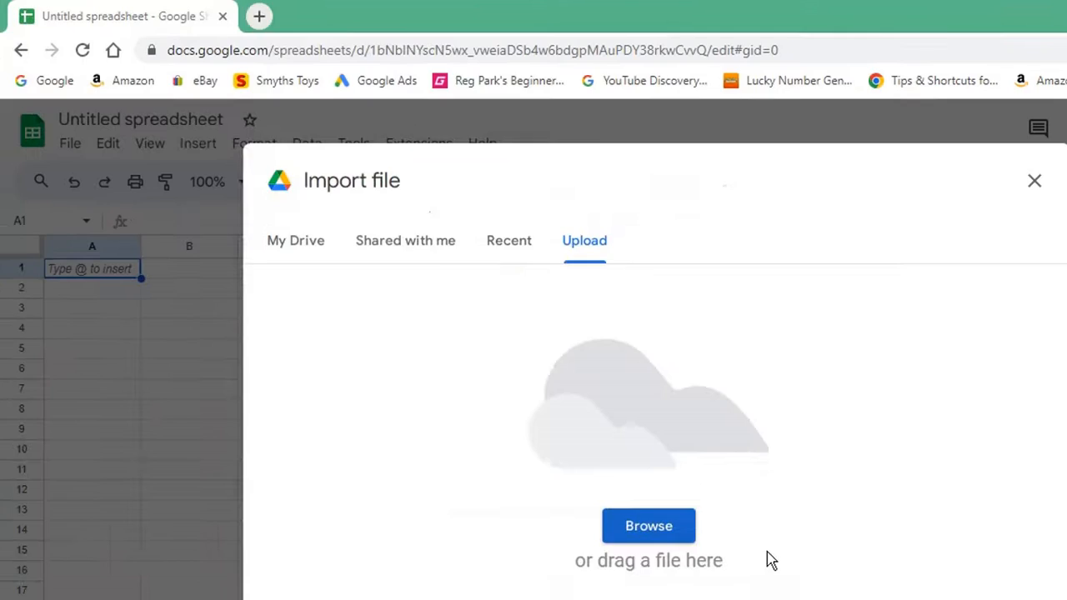
Import Mario.csv with automatic separator detection and no text conversion, filling row 1
click(648, 525)
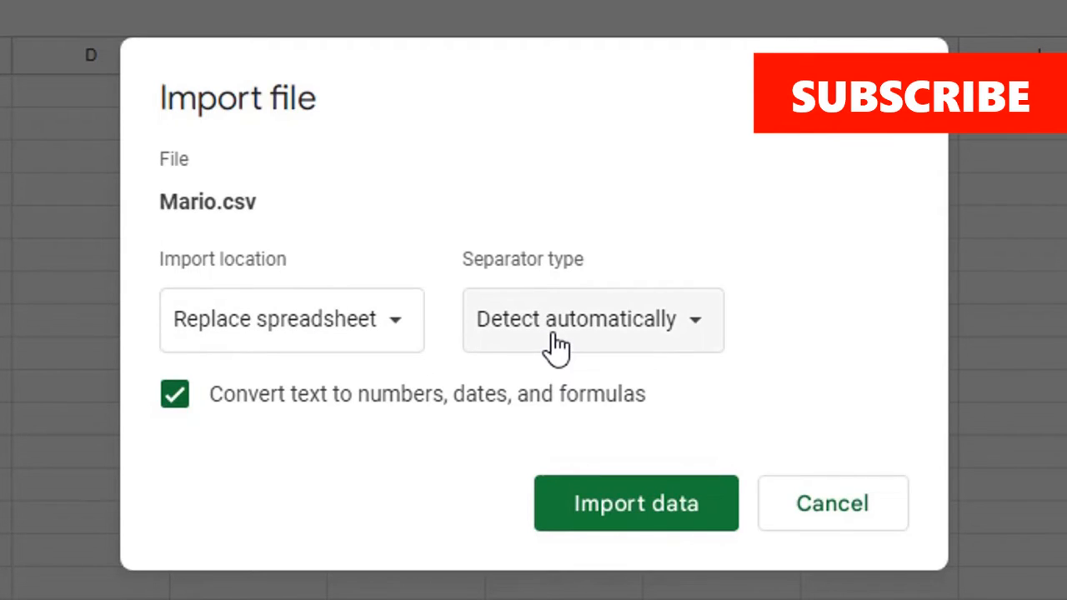
click(591, 319)
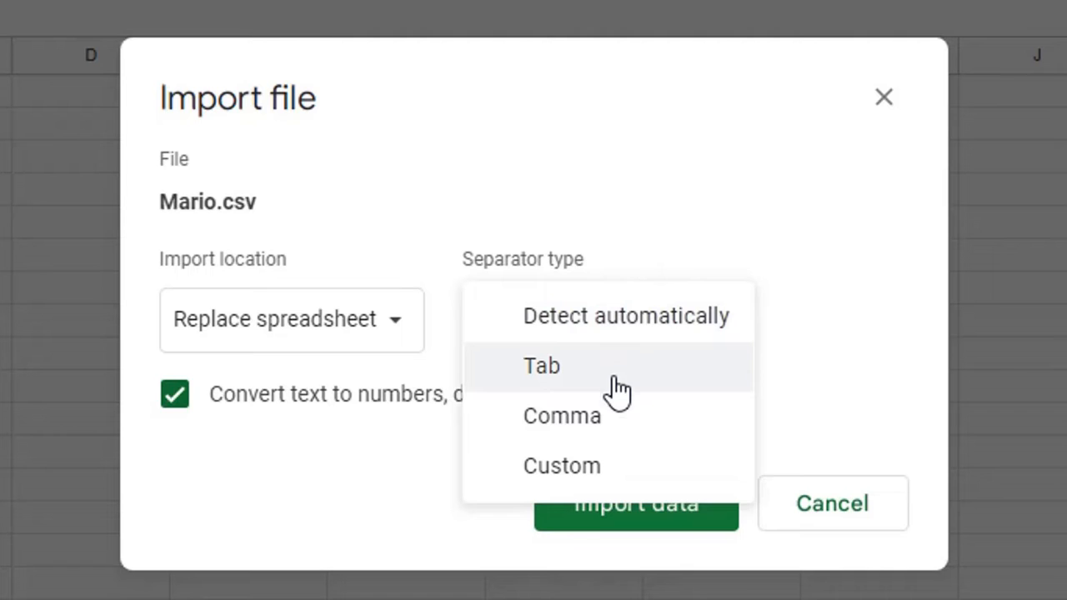
click(624, 315)
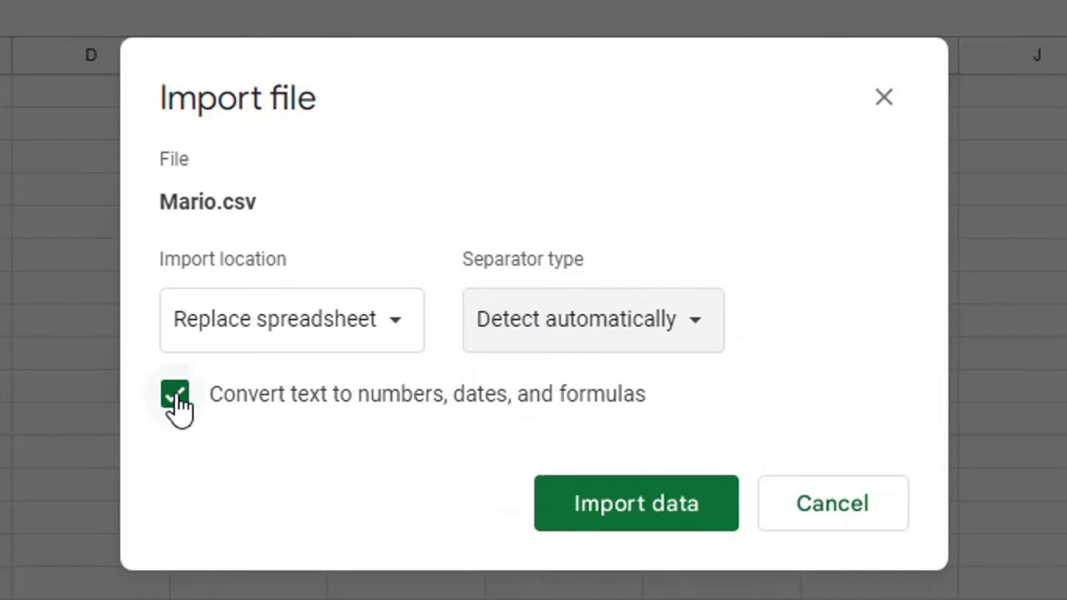
click(174, 393)
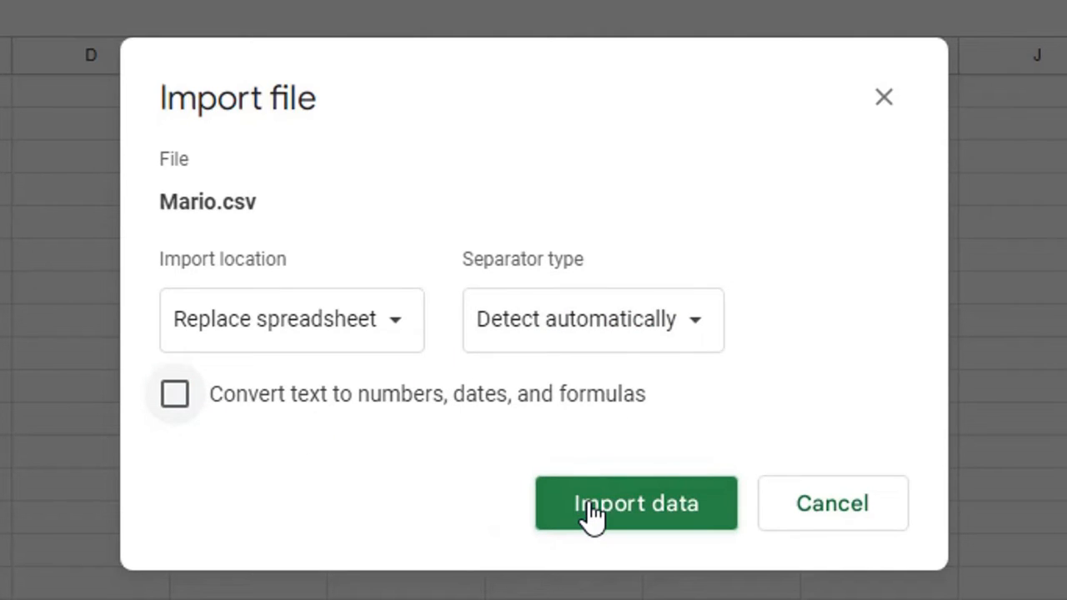
click(636, 502)
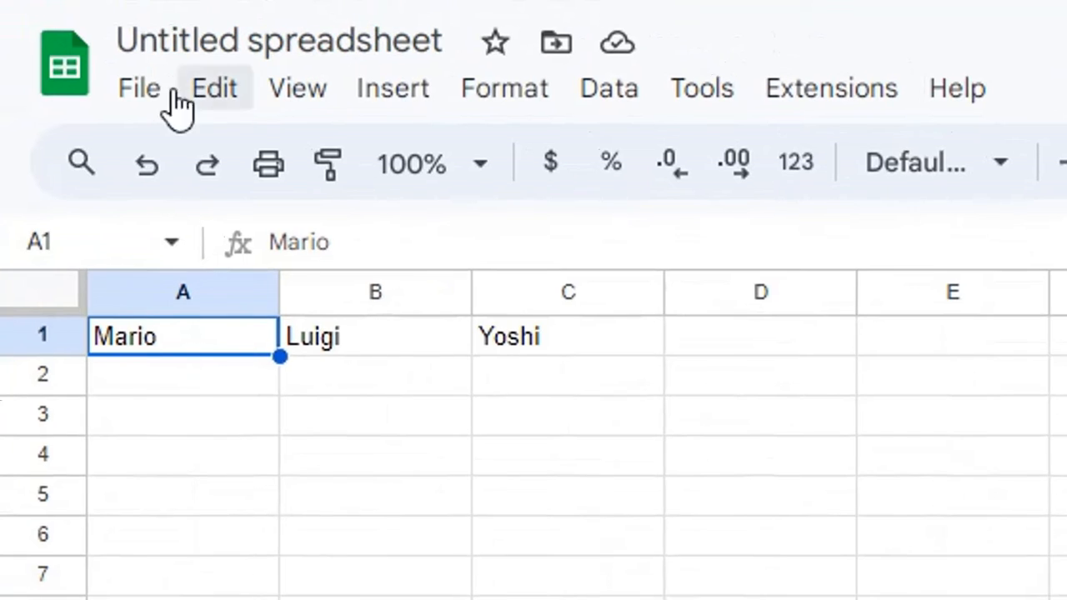
Begin a second upload import and choose Simpsons.csv from the CSV folder
click(139, 87)
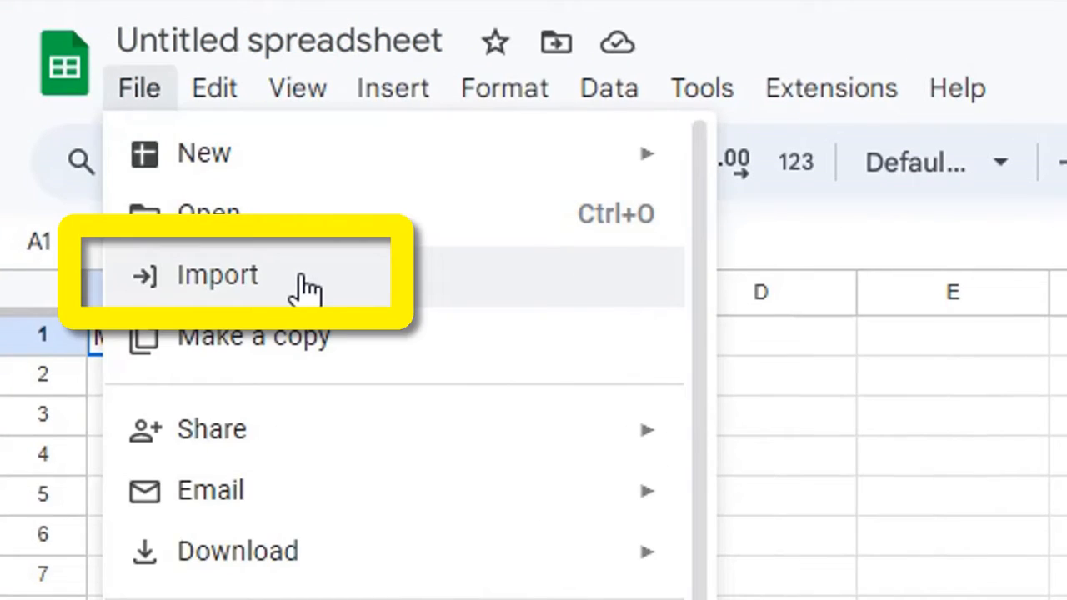
click(217, 275)
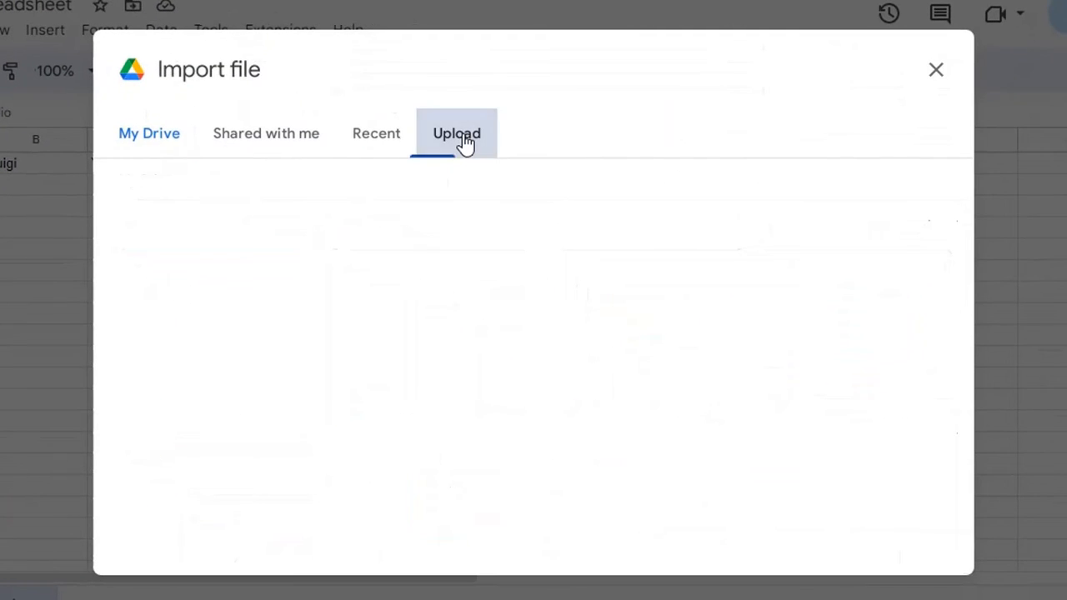
click(456, 134)
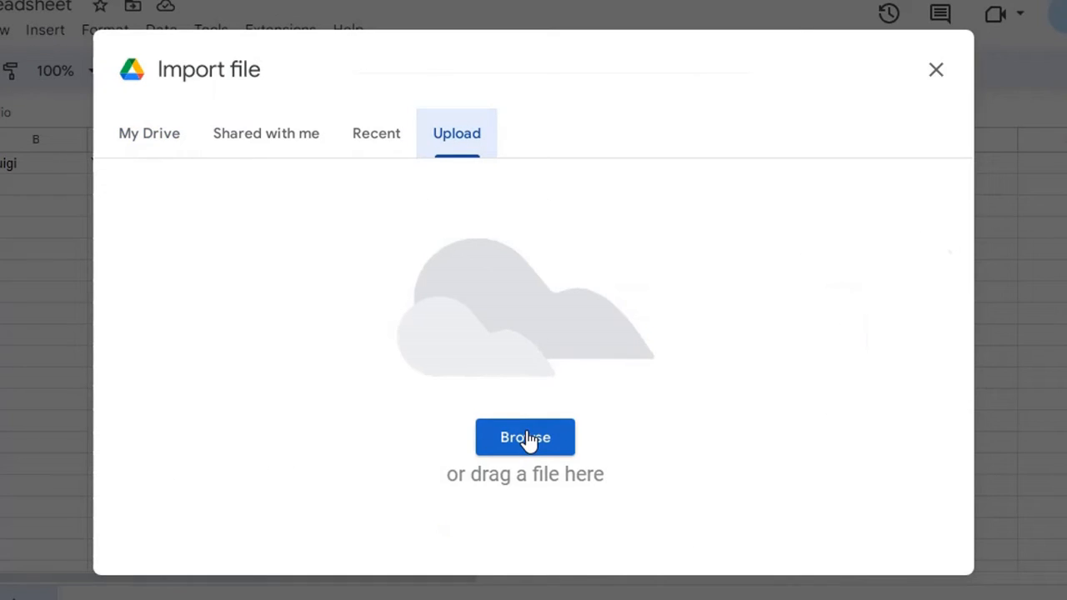
click(526, 437)
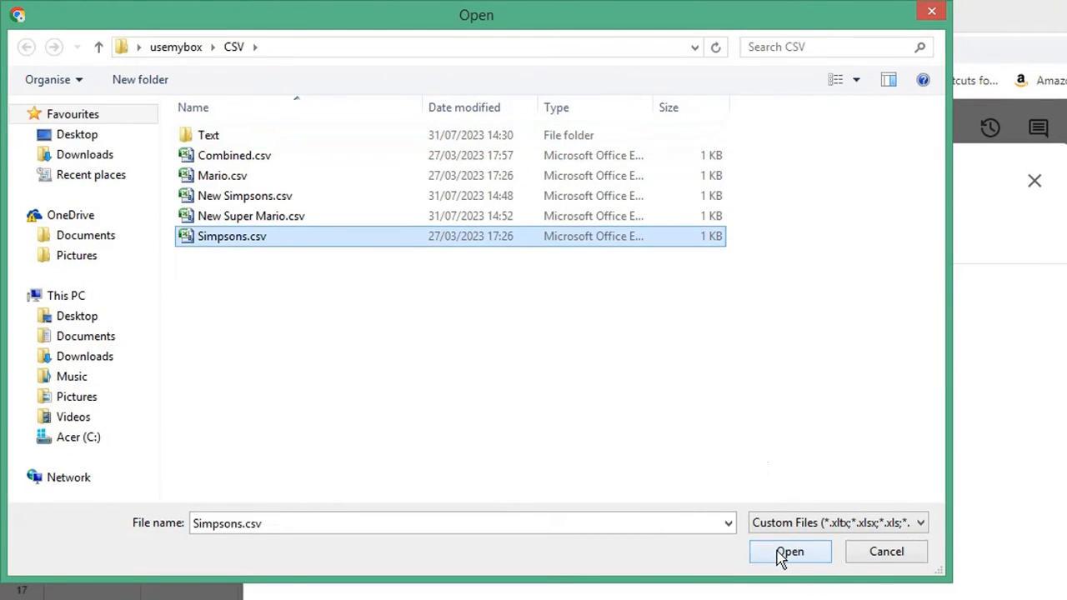
Append Simpsons.csv below the existing row, with text conversion turned off
click(788, 551)
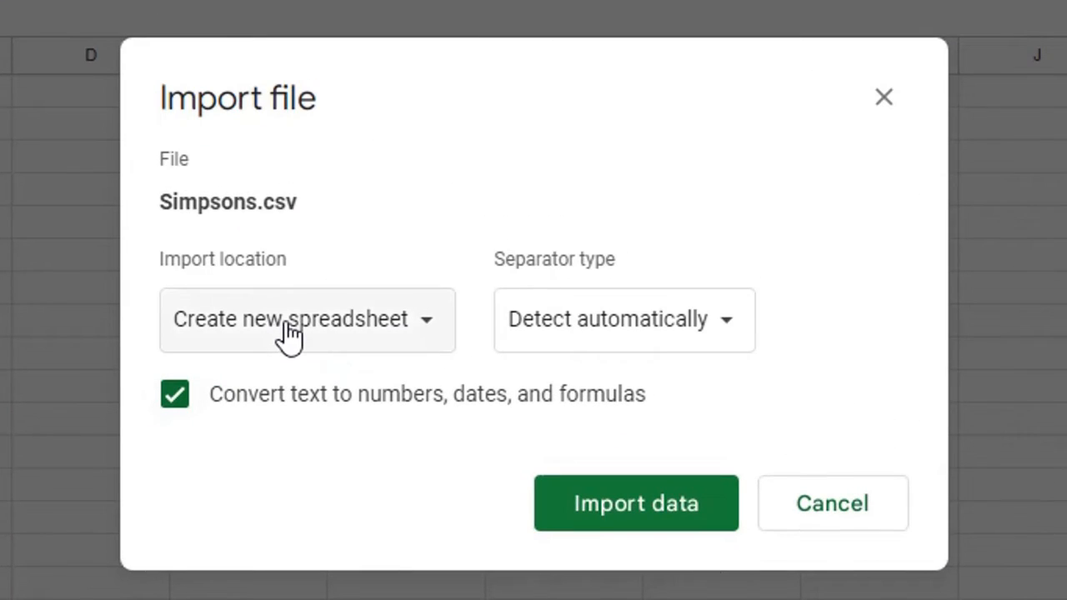
click(306, 320)
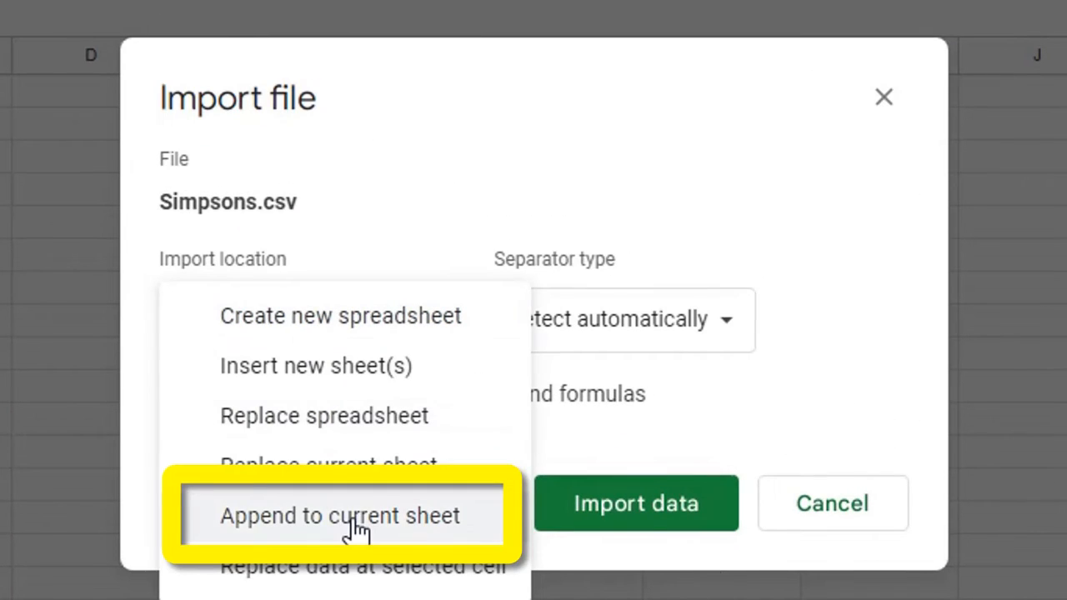
click(339, 515)
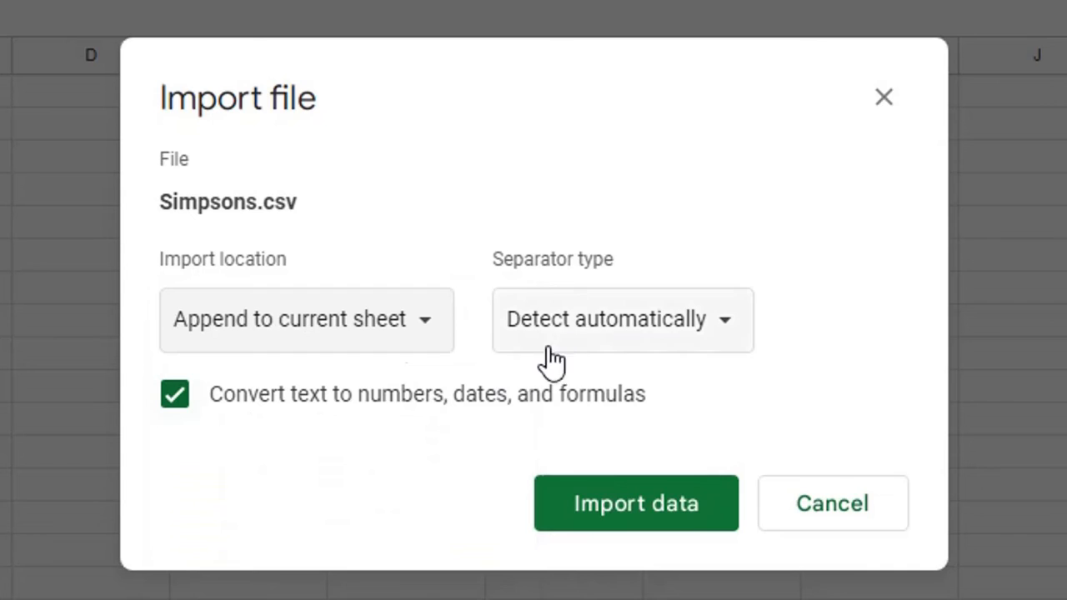
mouse_move(663, 325)
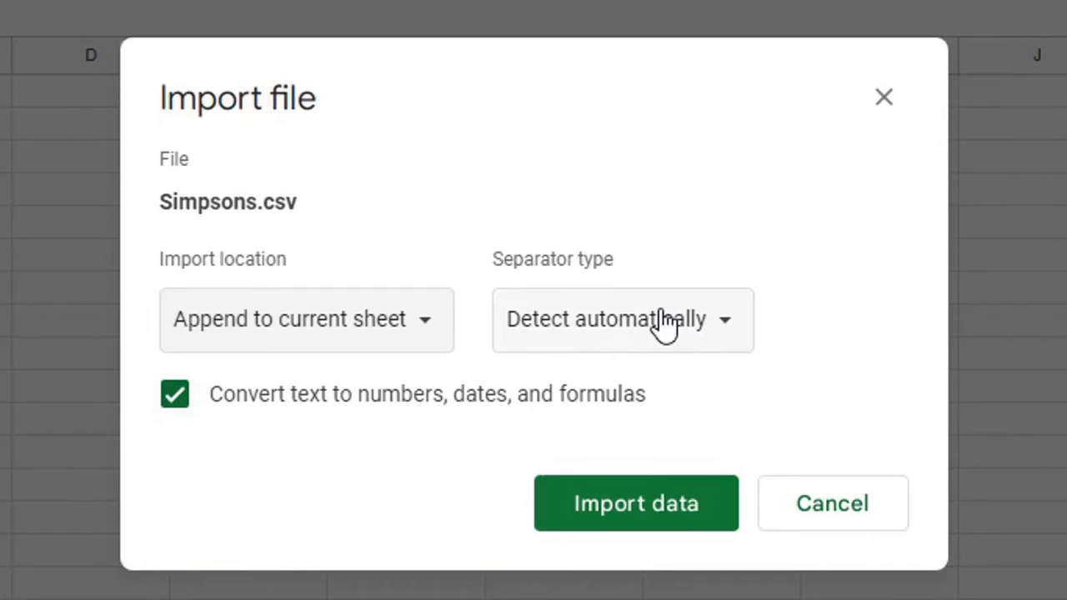
click(174, 394)
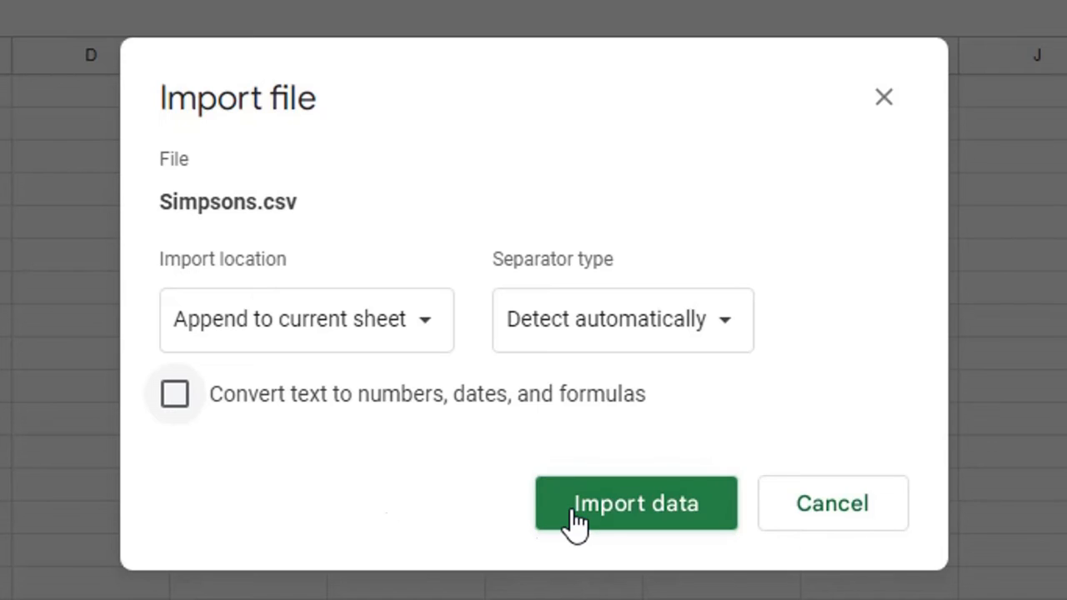
click(636, 502)
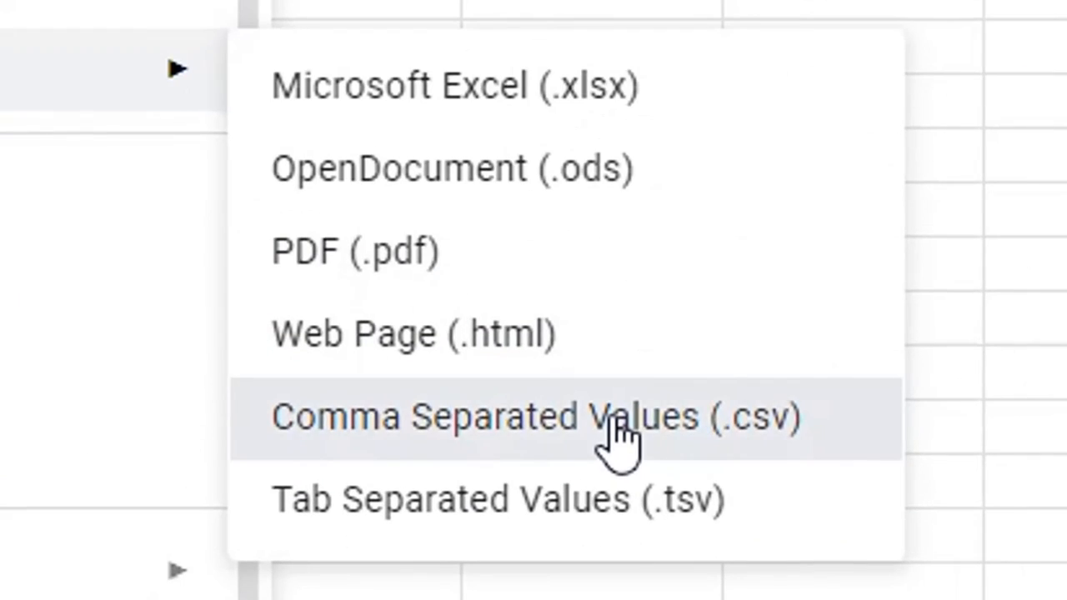
Download the merged sheet as CSV and open it in Notepad
click(536, 415)
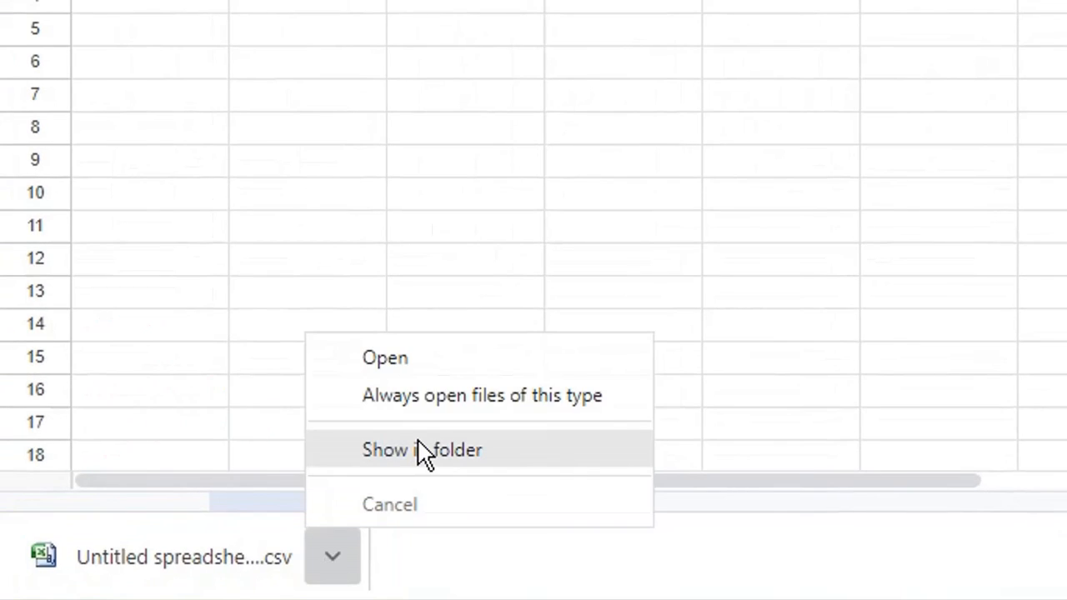
click(421, 450)
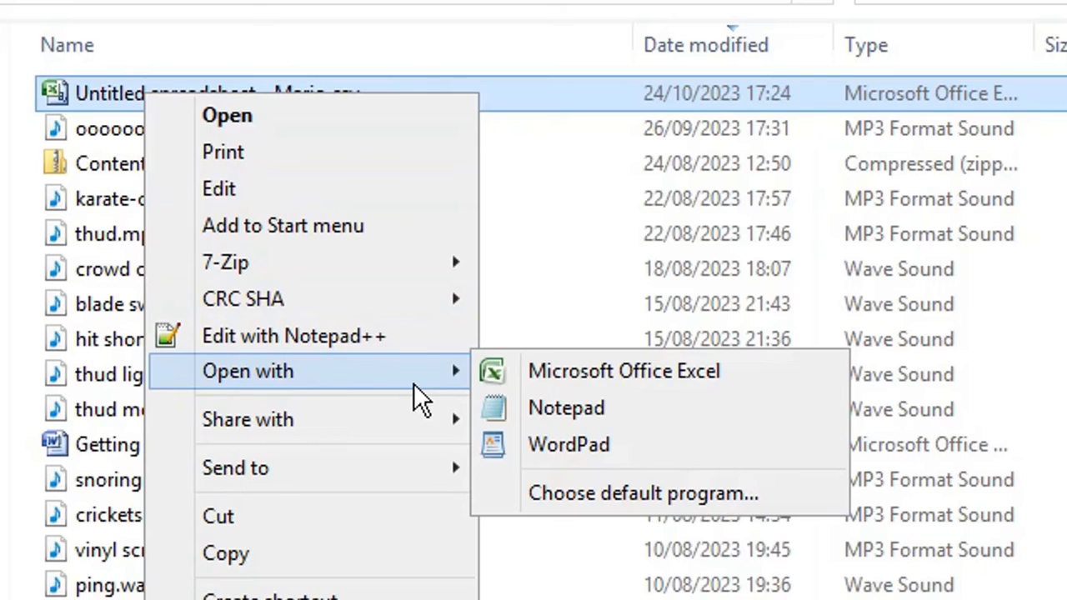
click(566, 408)
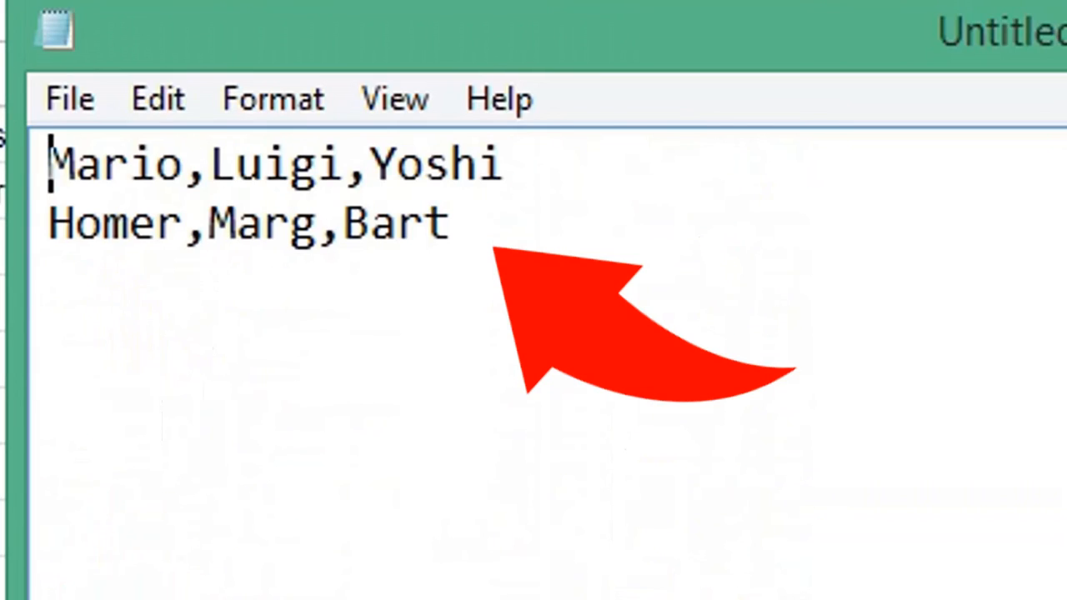